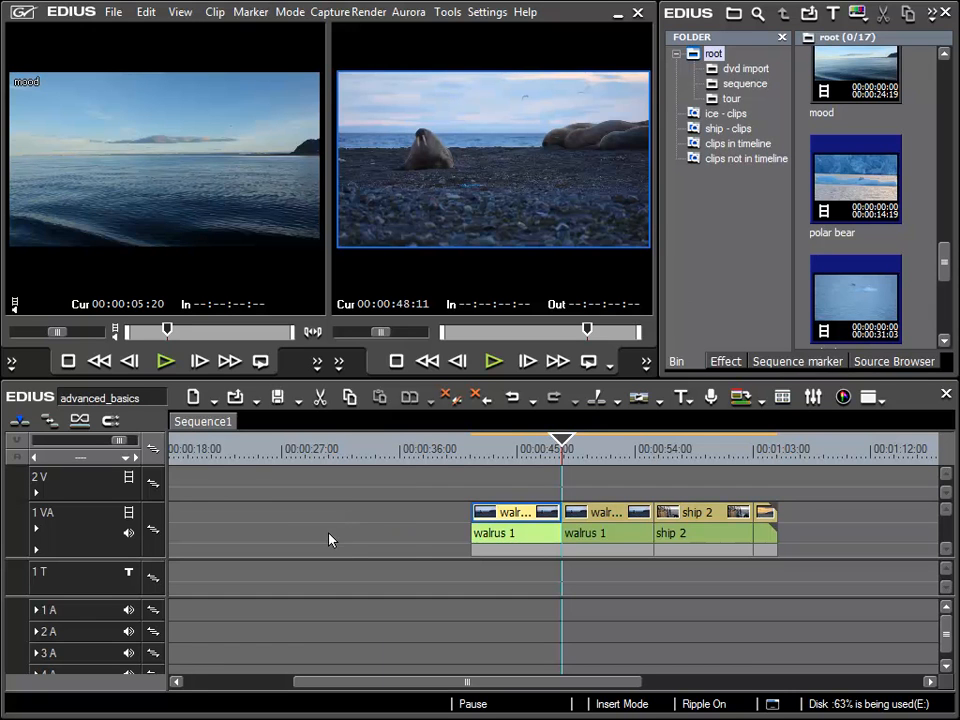
pyautogui.moveTo(344, 540)
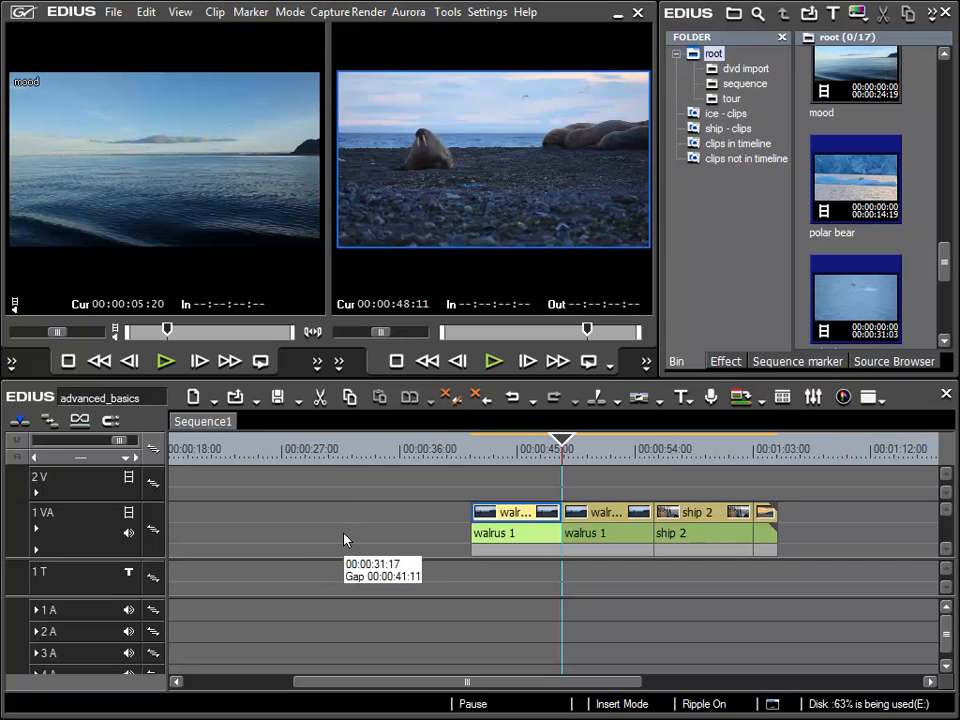
pyautogui.moveTo(170, 162)
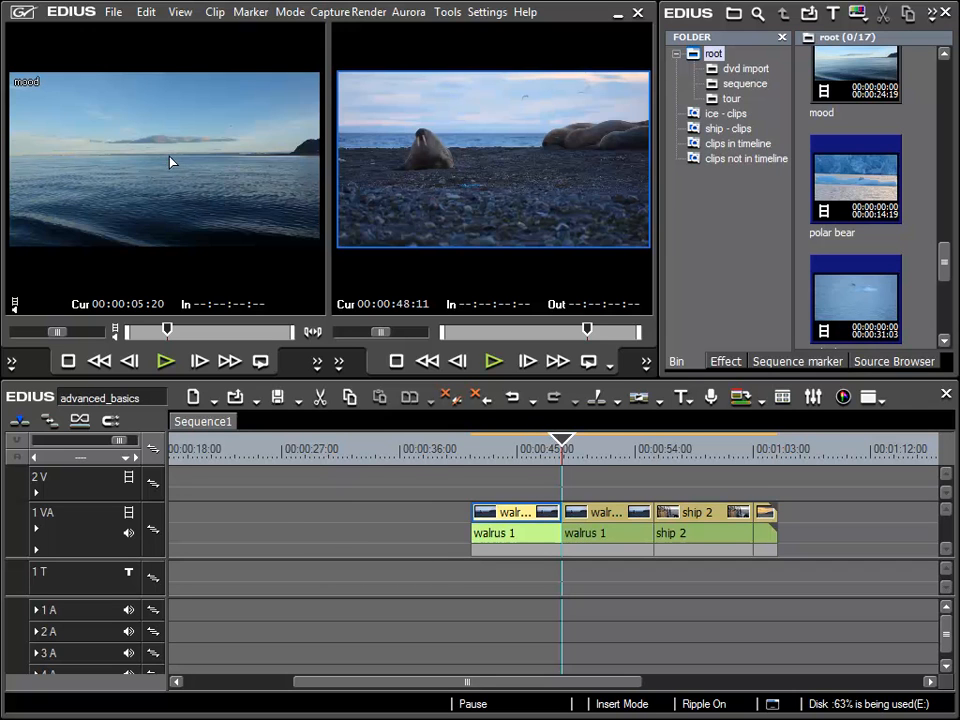
pyautogui.moveTo(324, 512)
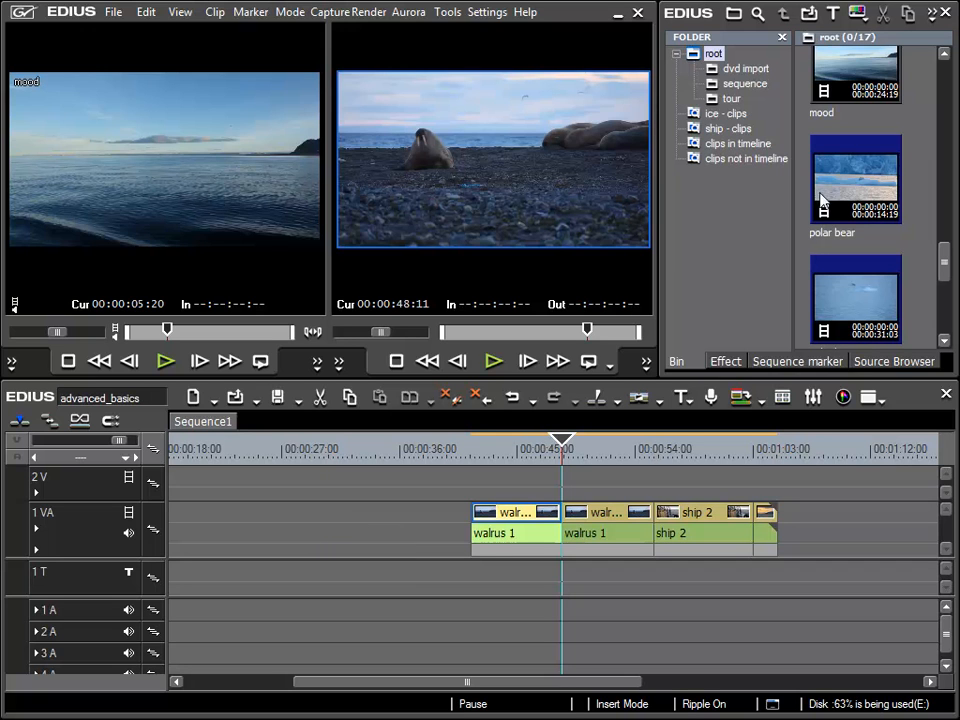
# Load the polar bear clip into the Player and scrub to about 00:00:05:11
pyautogui.click(856, 180)
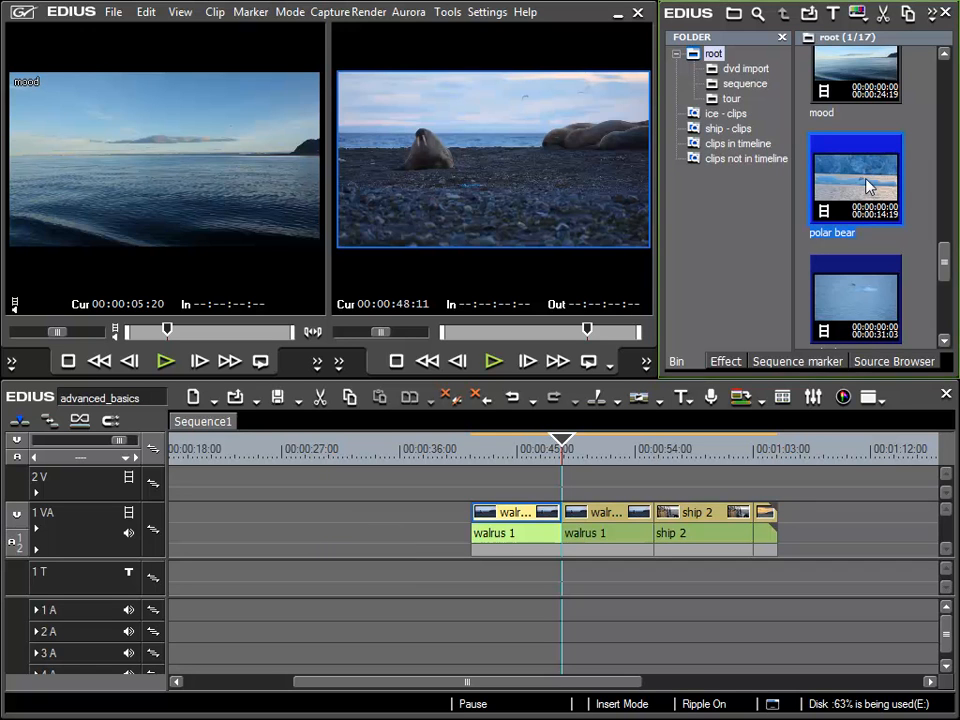
pyautogui.moveTo(868, 188)
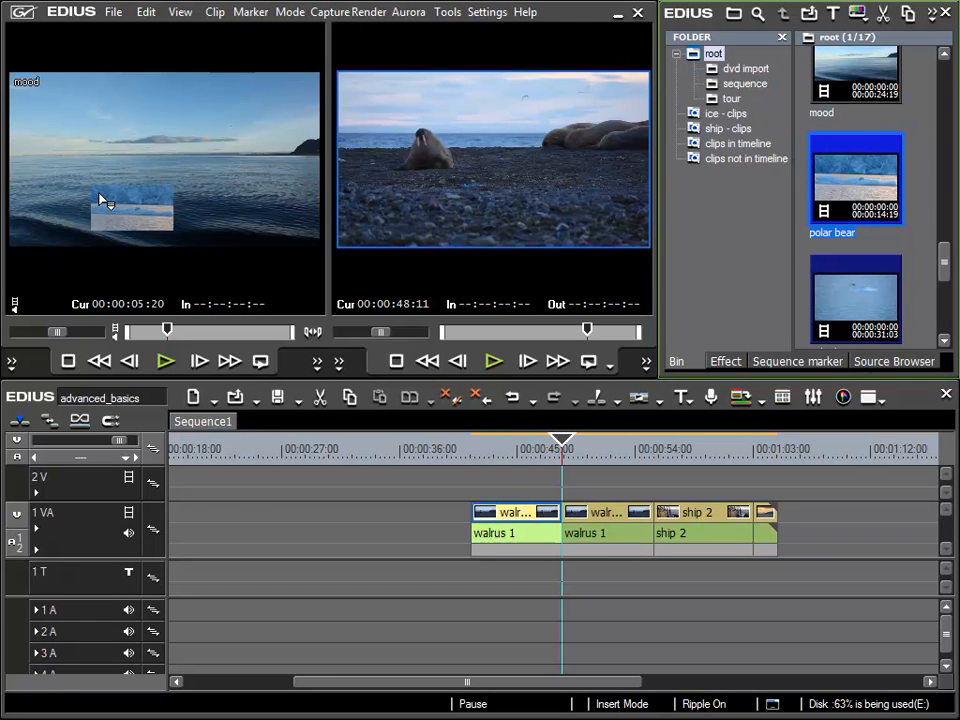
pyautogui.doubleClick(856, 180)
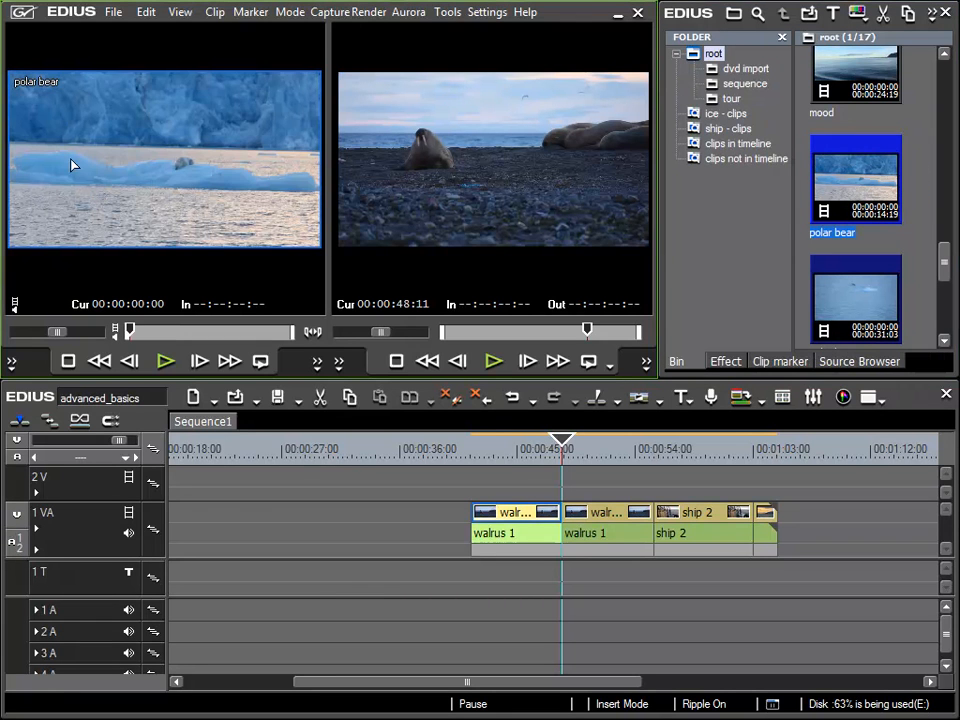
pyautogui.moveTo(300, 304)
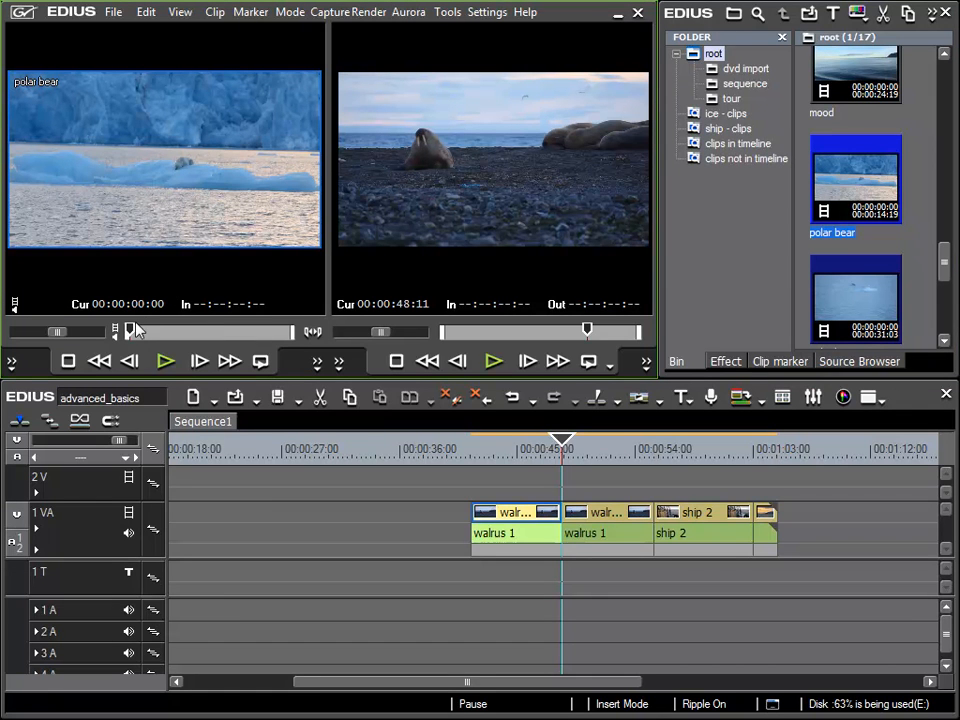
pyautogui.moveTo(132, 336)
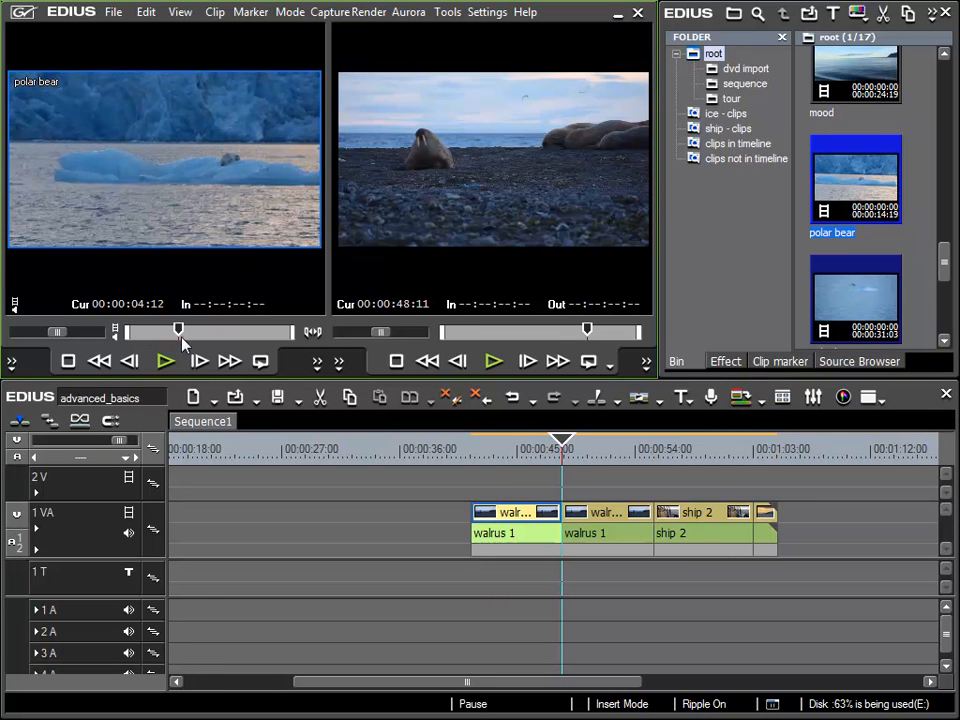
pyautogui.moveTo(178, 332); pyautogui.dragTo(190, 332)
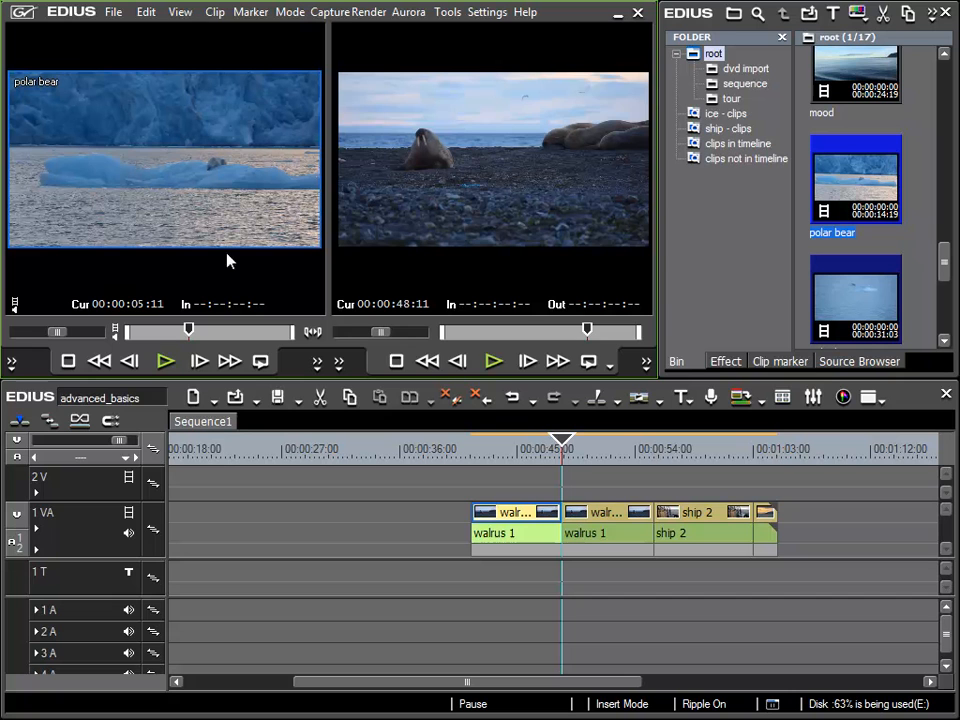
pyautogui.moveTo(708, 22)
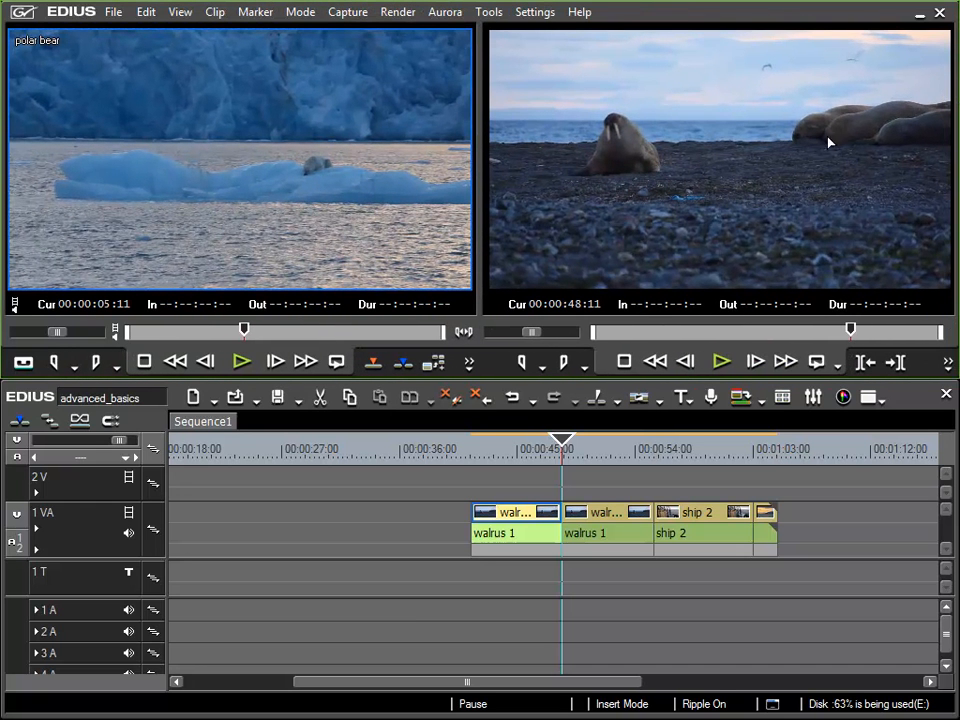
# Set the In point at 00:00:05:11 to mark the start of the polar bear section
pyautogui.click(56, 362)
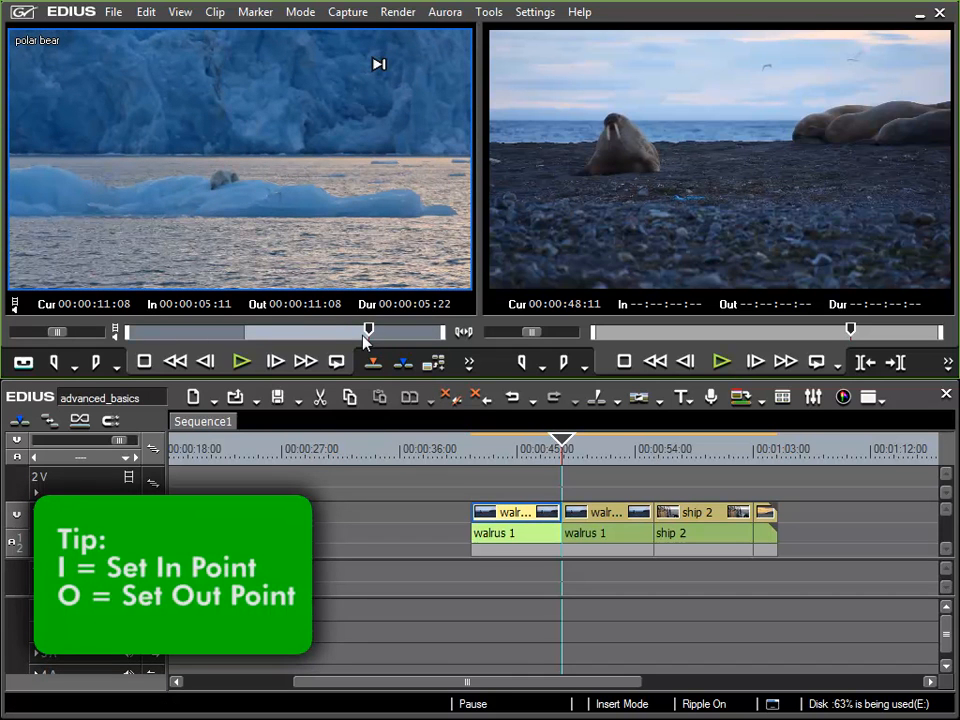
pyautogui.moveTo(198, 140)
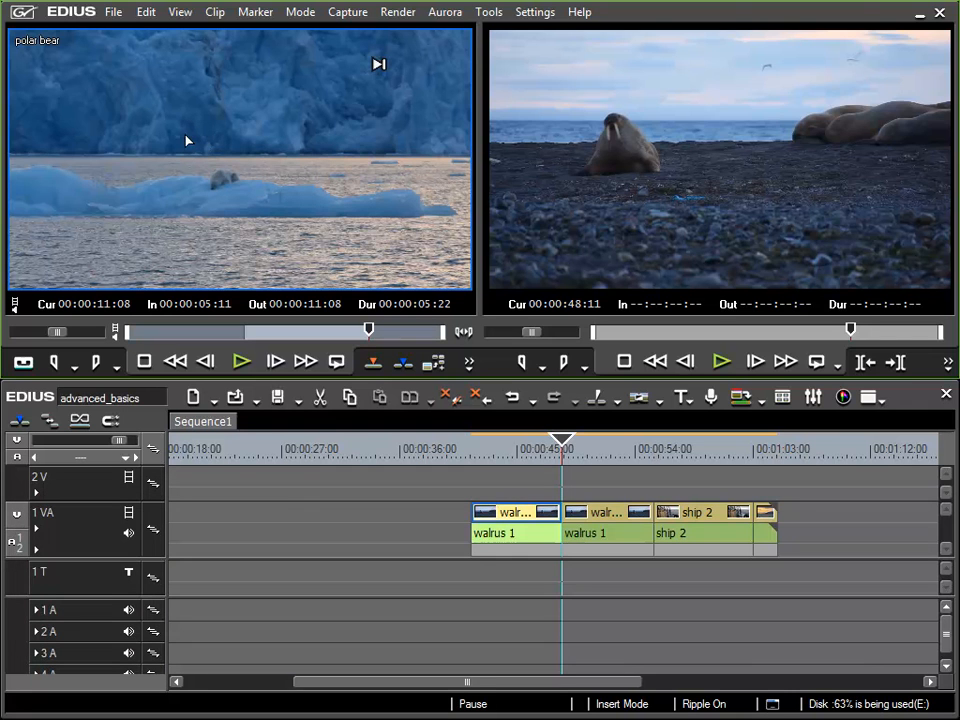
pyautogui.moveTo(212, 176)
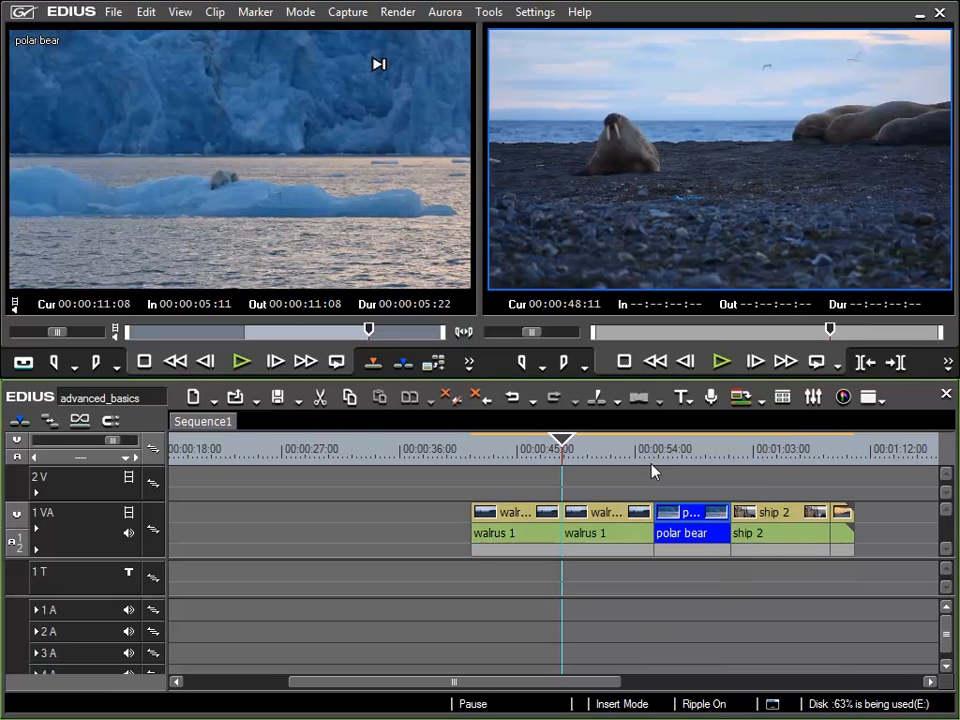
pyautogui.moveTo(728, 488)
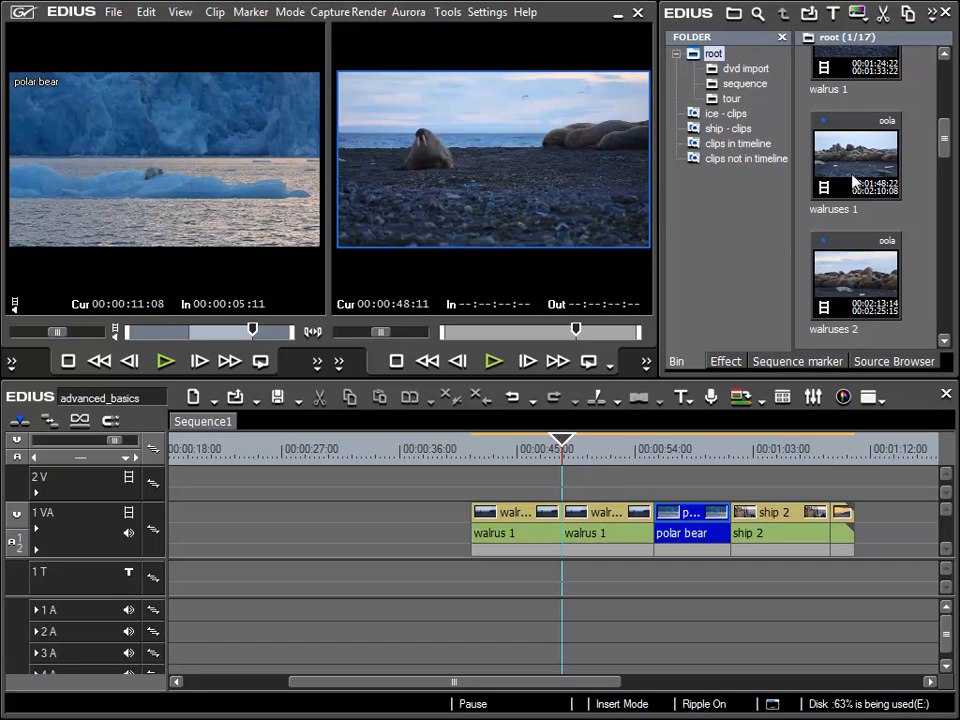
pyautogui.moveTo(148, 152)
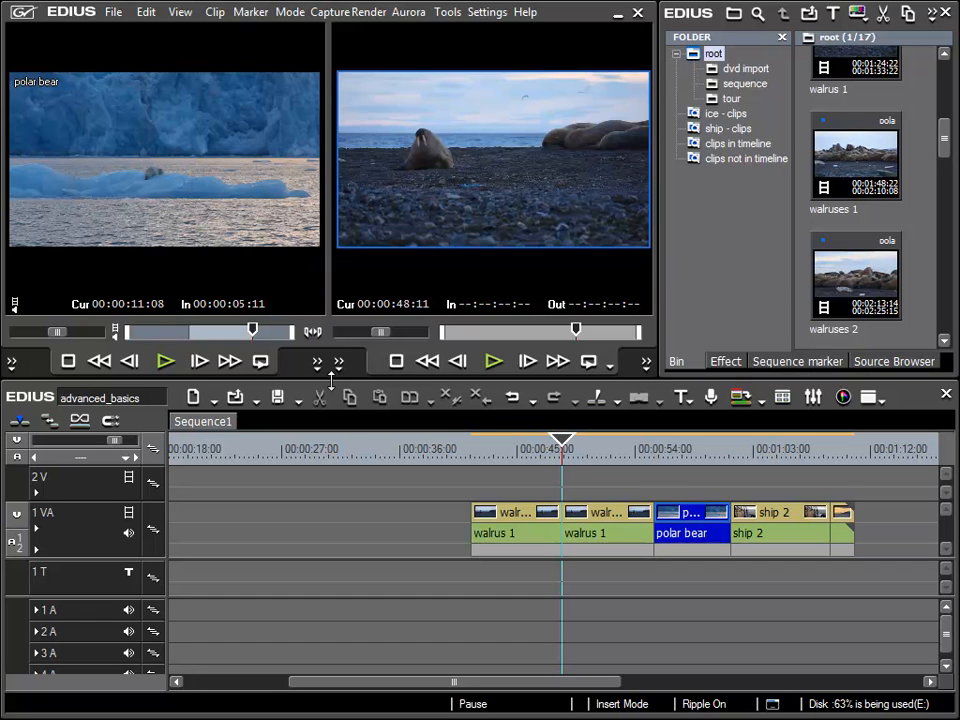
pyautogui.moveTo(296, 376)
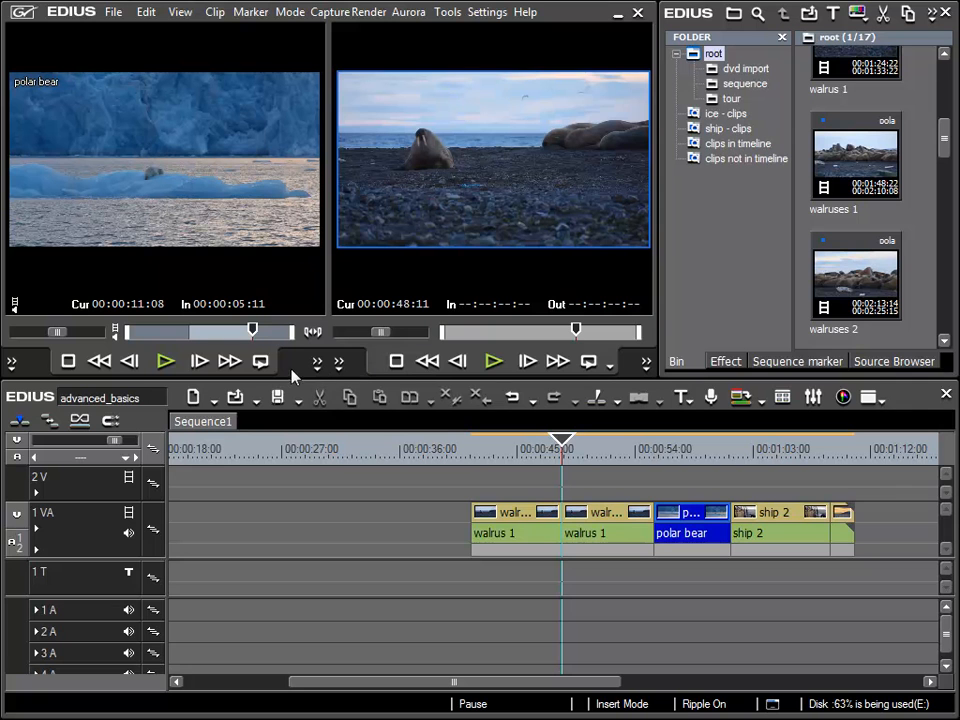
pyautogui.moveTo(224, 352)
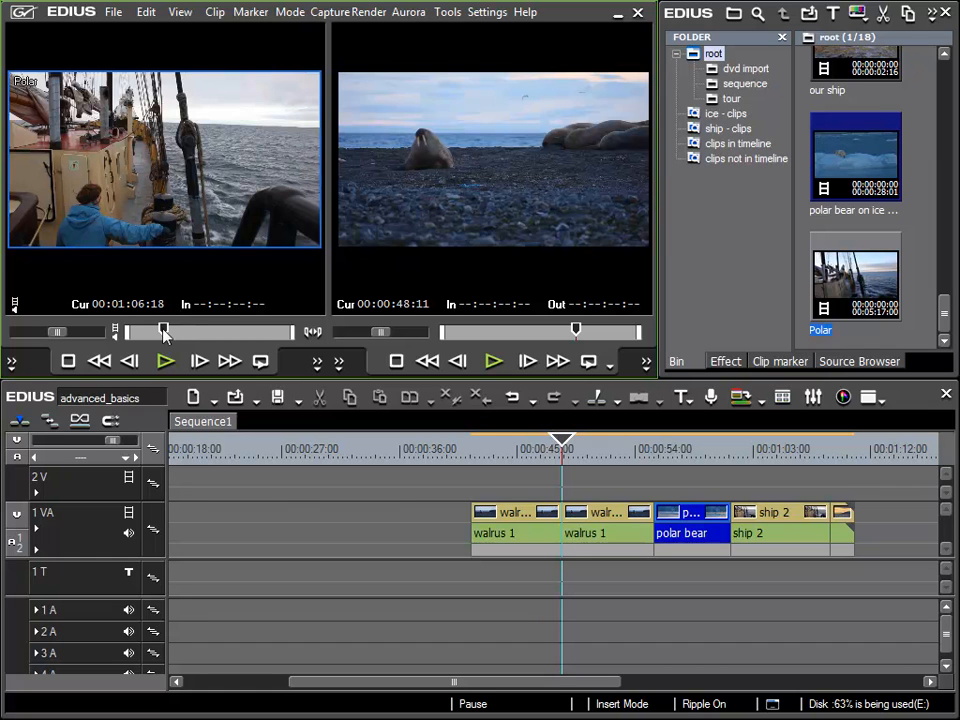
pyautogui.moveTo(126, 322)
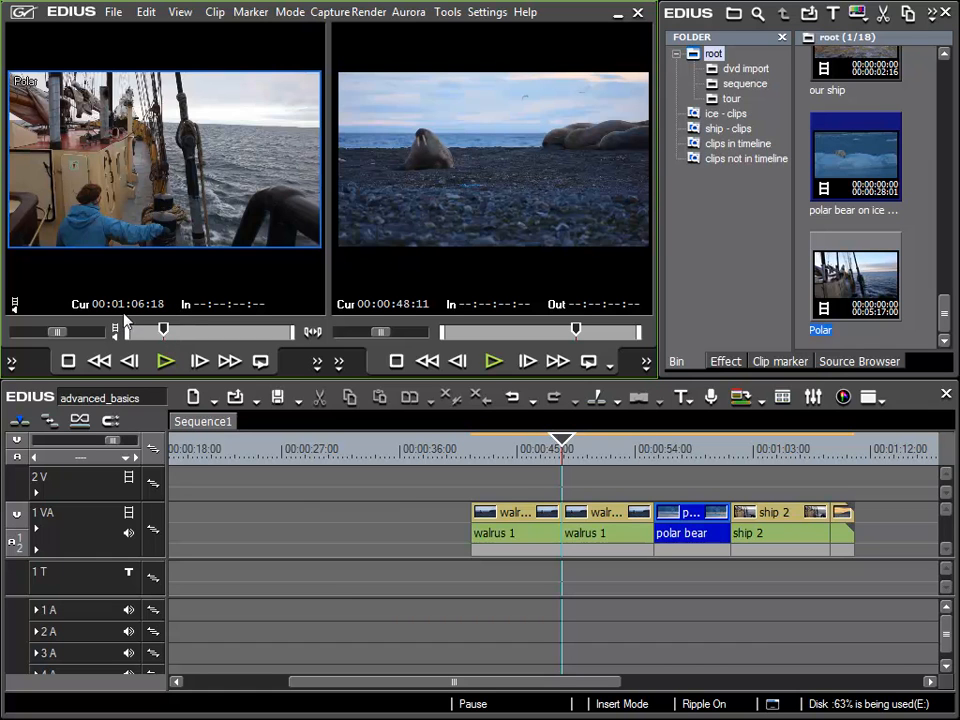
# Scrub the Polar clip's ship-deck footage to around 00:00:31:02 in the Player
pyautogui.moveTo(164, 332); pyautogui.dragTo(168, 332)
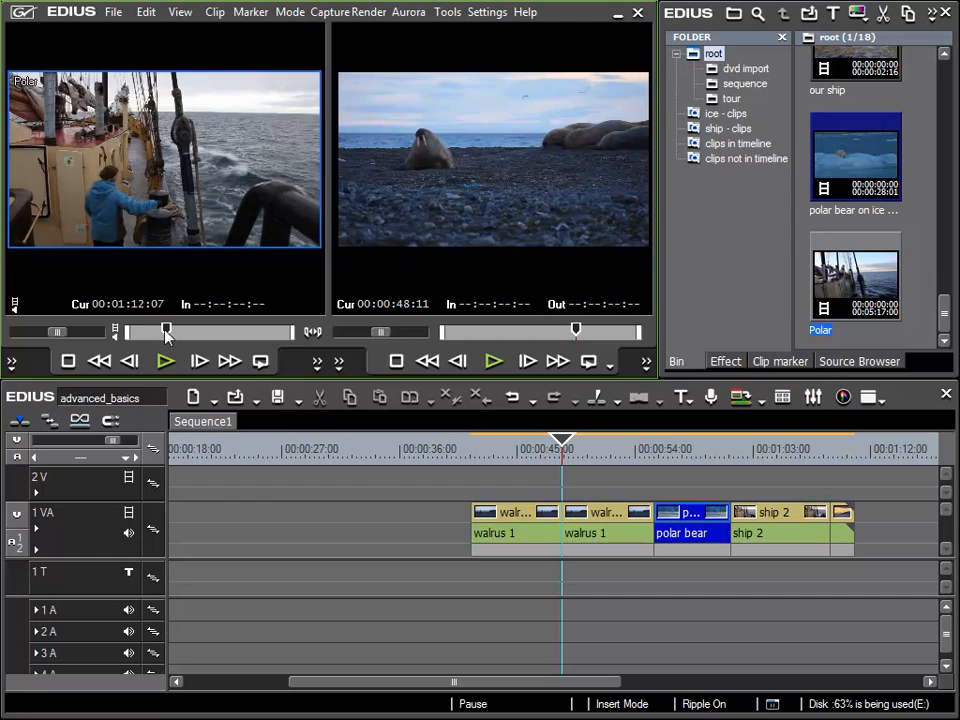
pyautogui.moveTo(168, 332); pyautogui.dragTo(140, 332)
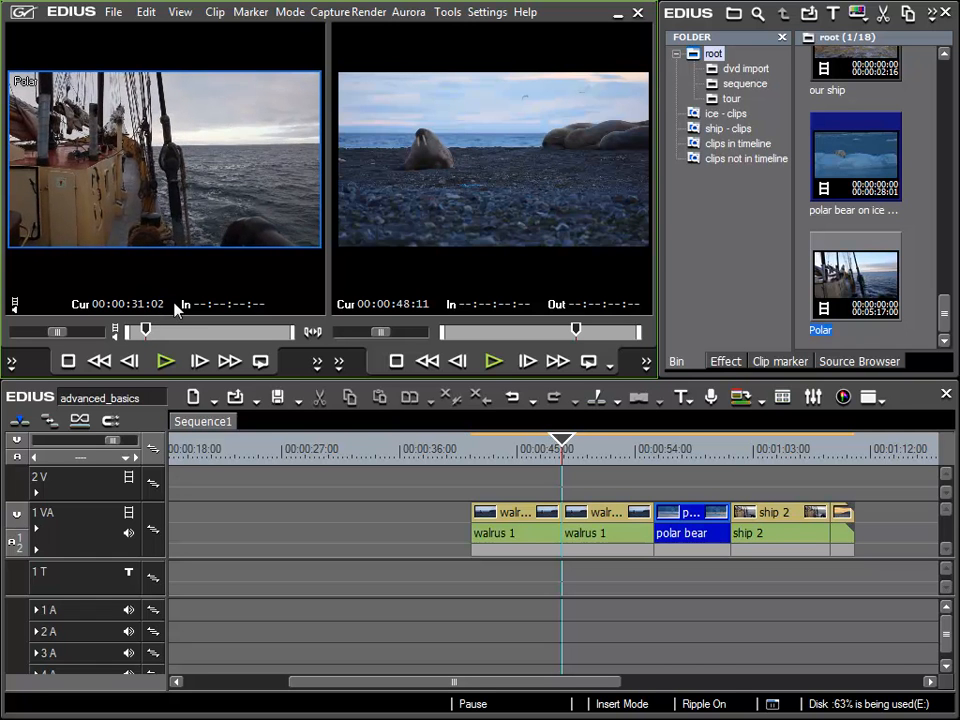
# Step the Player backwards frame by frame to about 00:00:28:22
pyautogui.scroll(-3)
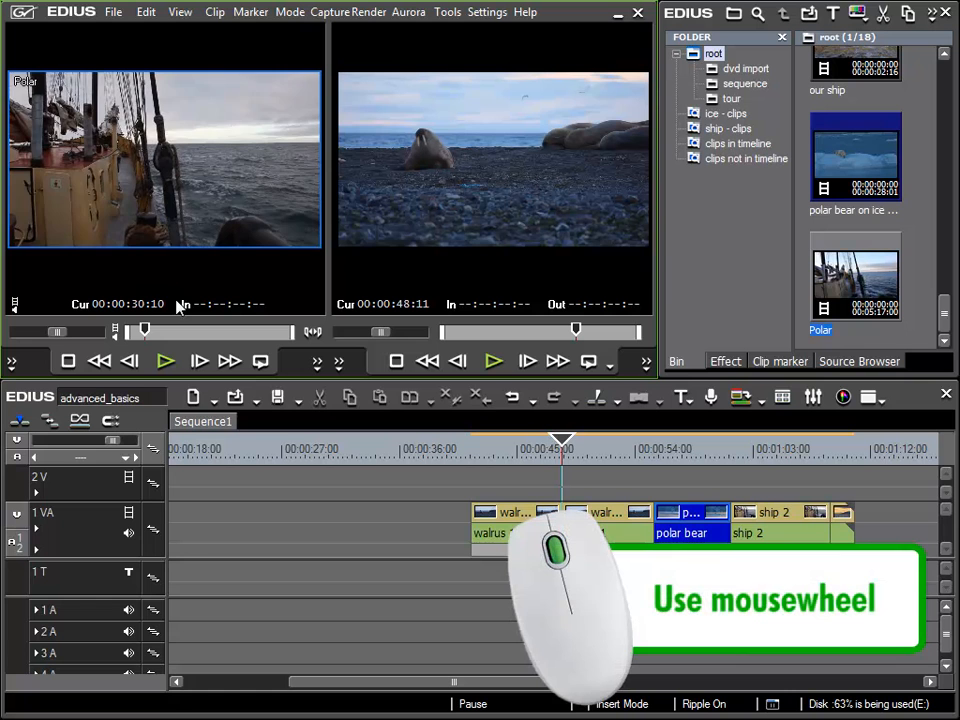
pyautogui.scroll(-3)
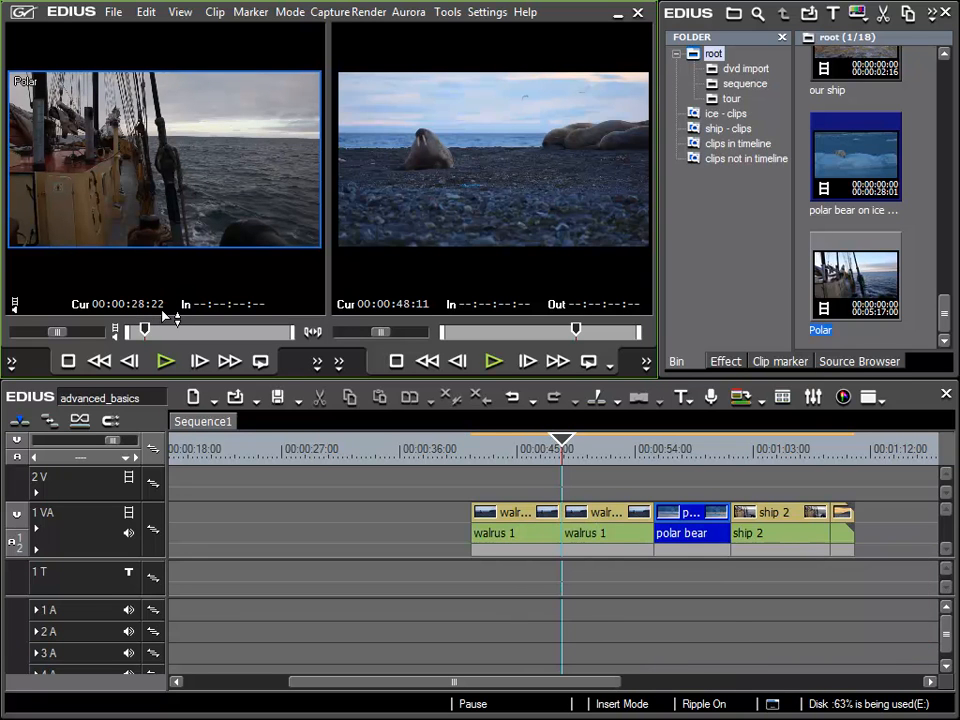
pyautogui.moveTo(212, 296)
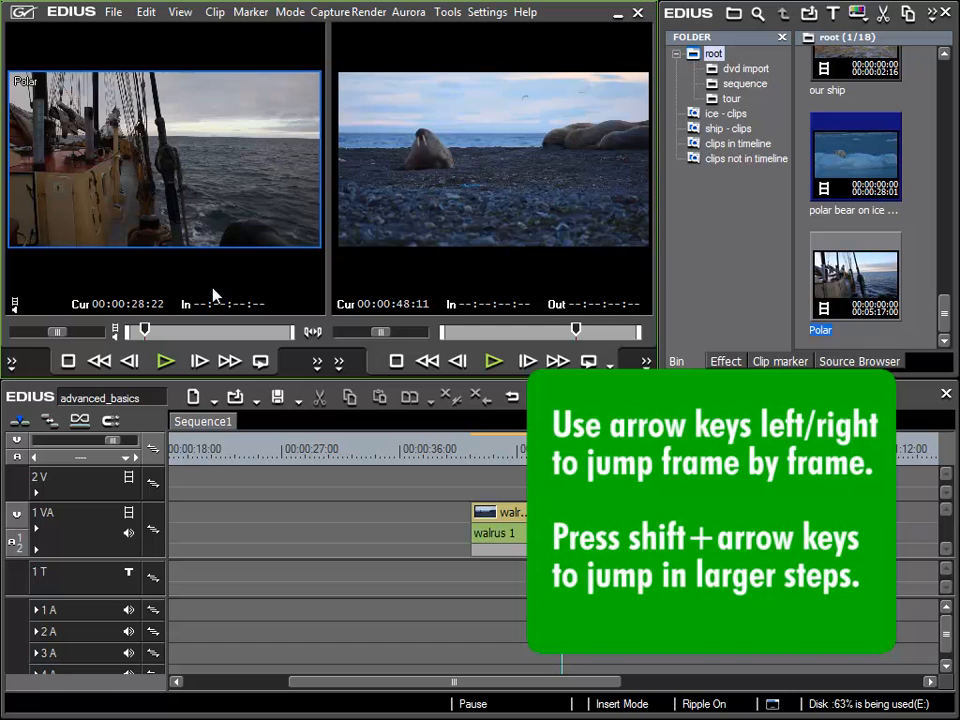
# Nudge back frame by frame to fine-tune the start frame at 00:00:28:22
pyautogui.press('Left')
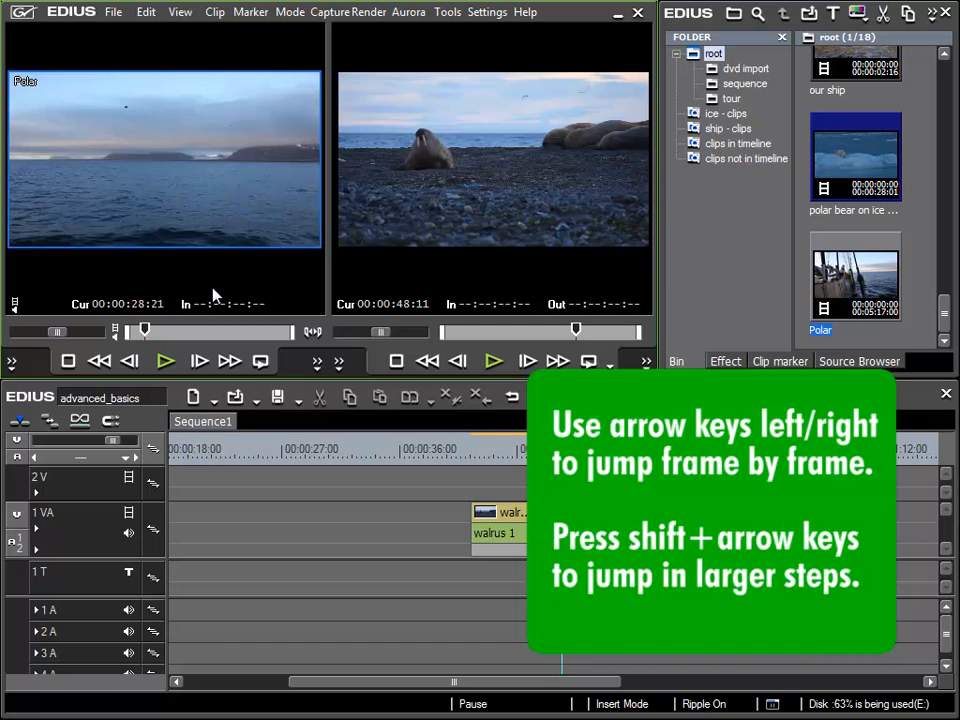
pyautogui.press('Left')
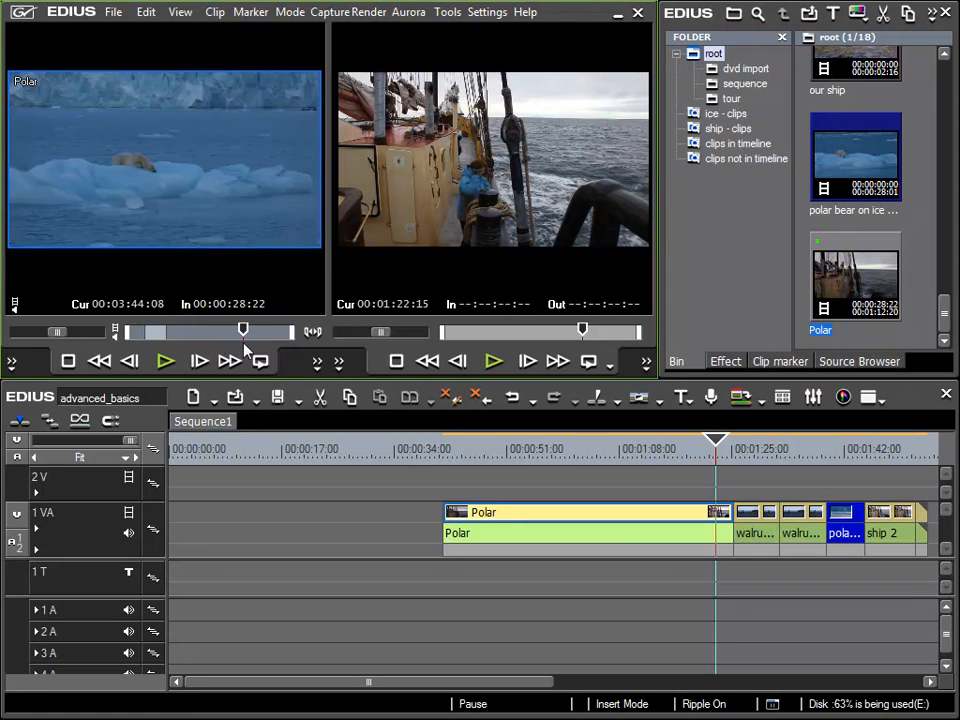
# Scrub between the polar bear on ice and the sunset mountain shot to find a new start frame
pyautogui.moveTo(244, 330); pyautogui.dragTo(236, 330)
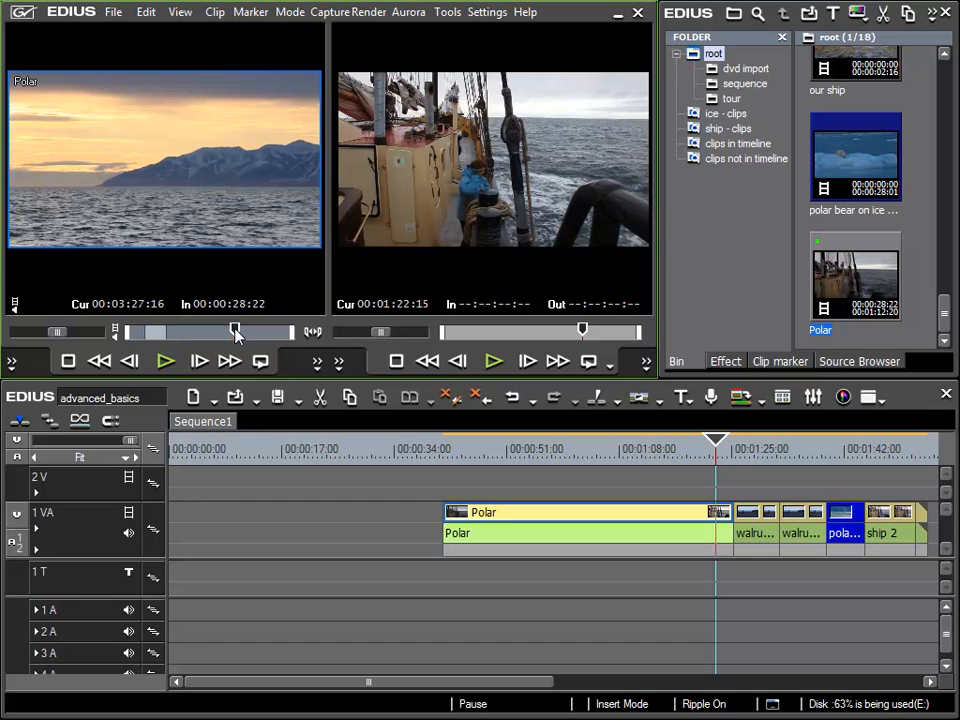
pyautogui.moveTo(236, 332); pyautogui.dragTo(242, 332)
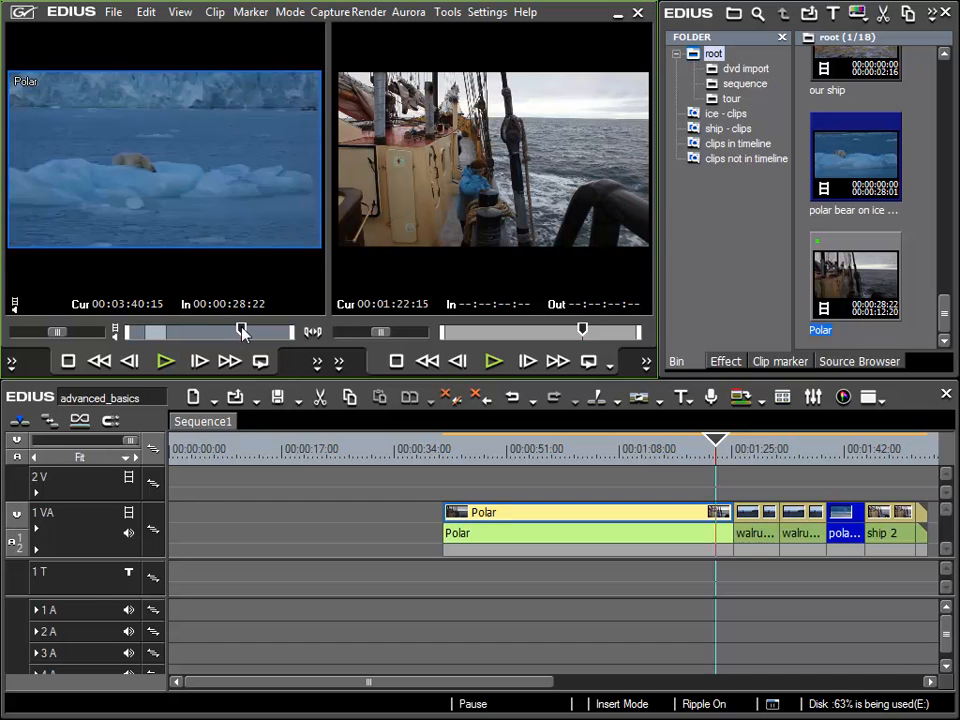
pyautogui.moveTo(242, 330); pyautogui.dragTo(240, 330)
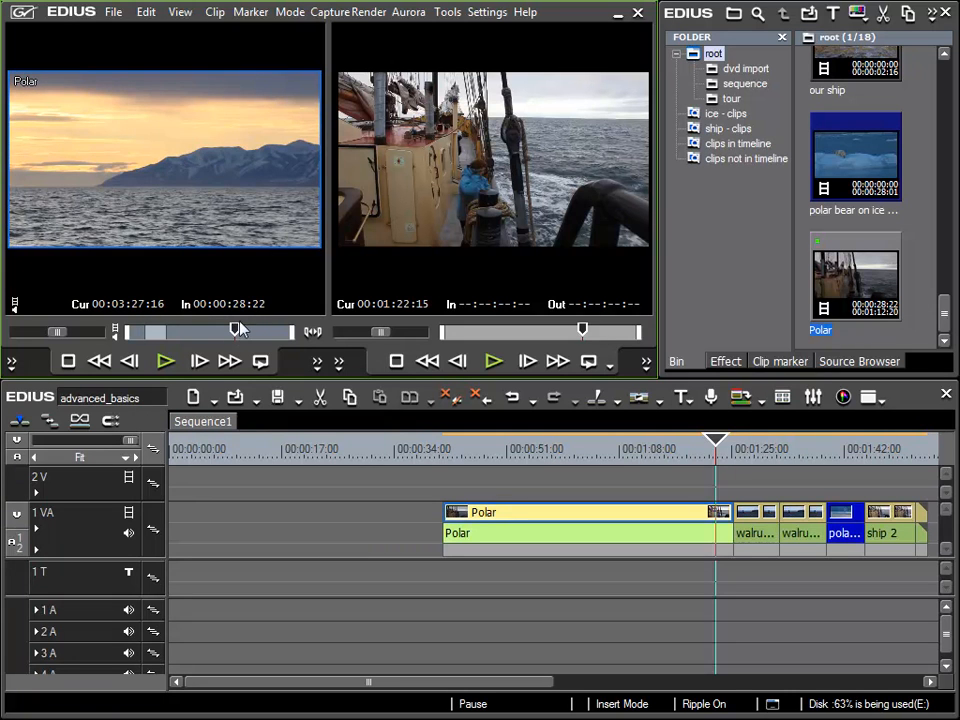
pyautogui.moveTo(240, 332); pyautogui.dragTo(228, 332)
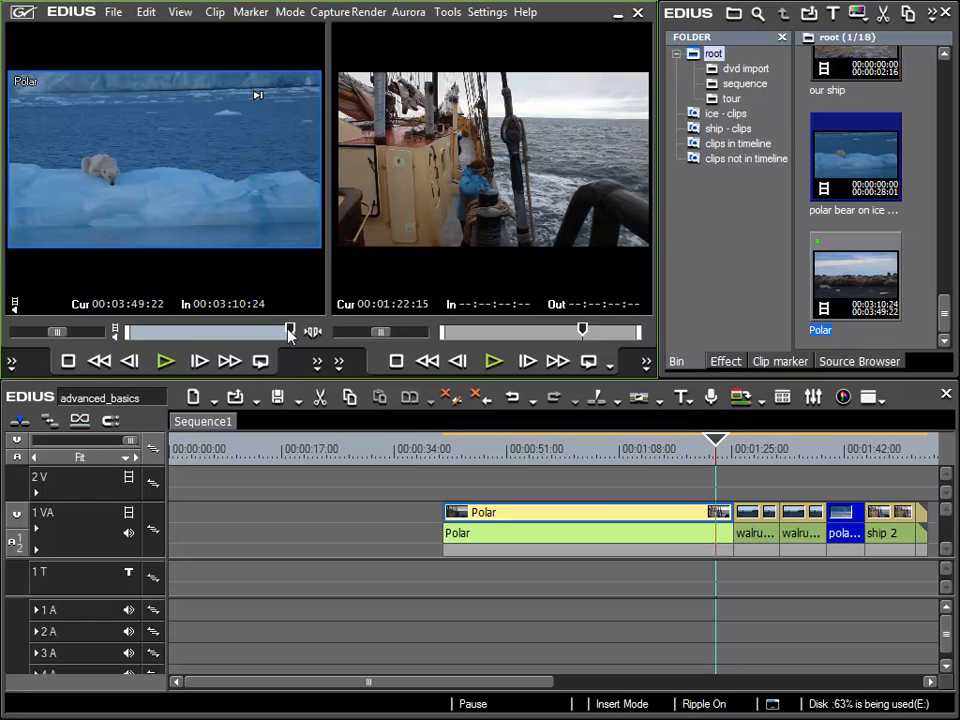
# Scrub back to the sunset mountain shot near 00:03:27:11 for the In point
pyautogui.moveTo(290, 332); pyautogui.dragTo(144, 332)
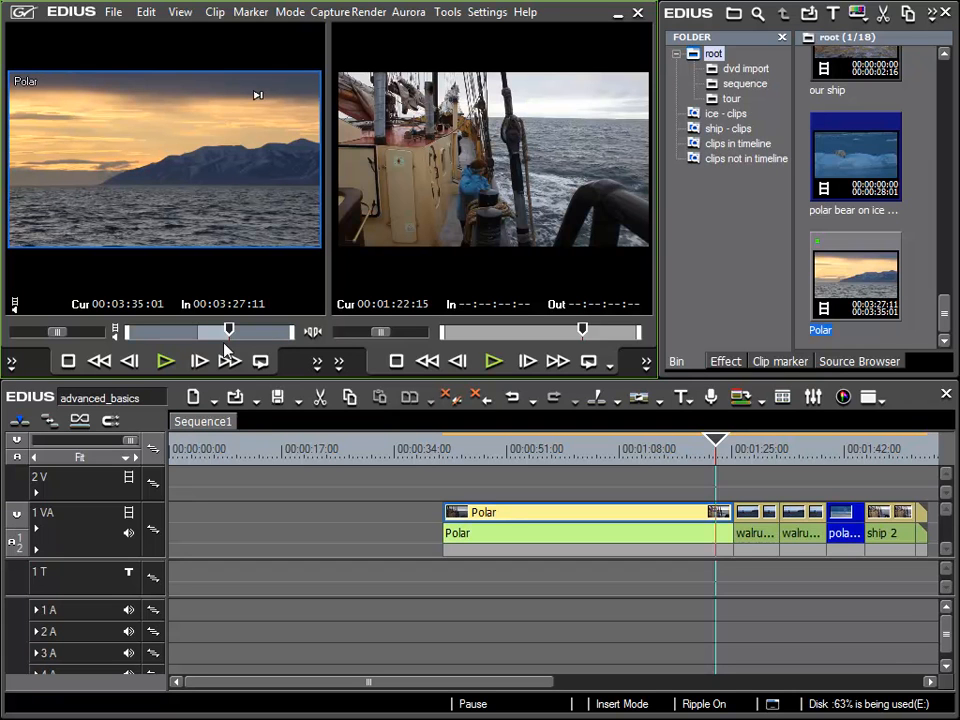
pyautogui.moveTo(228, 340)
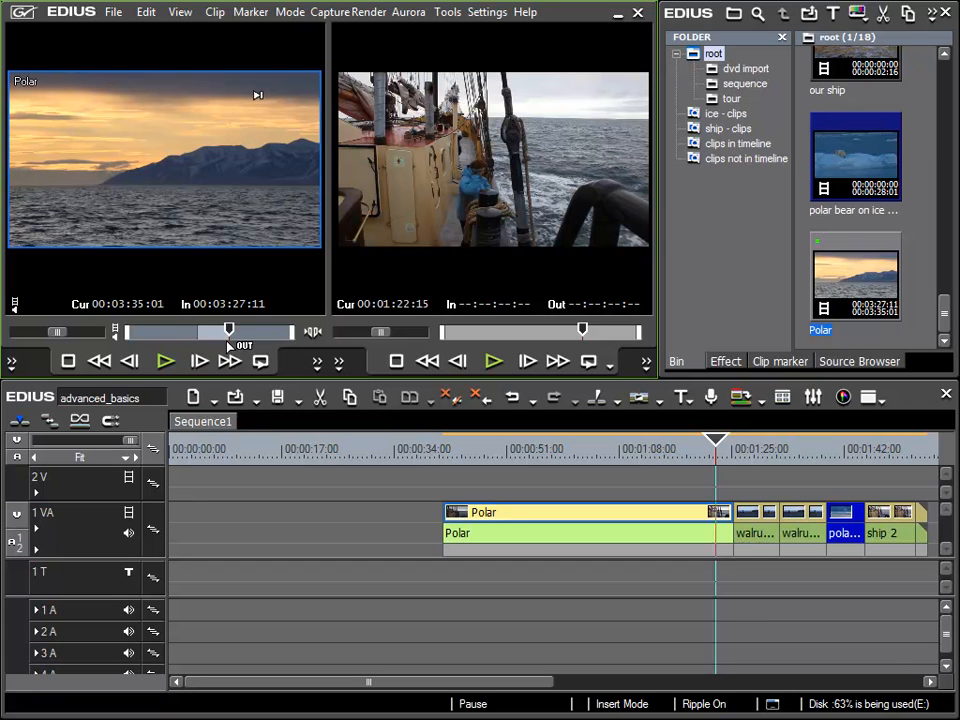